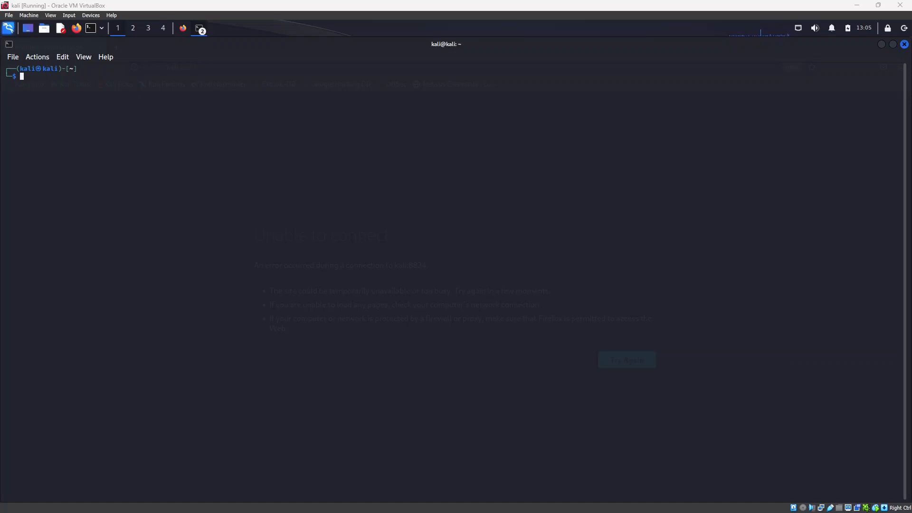
mouse_move(398, 159)
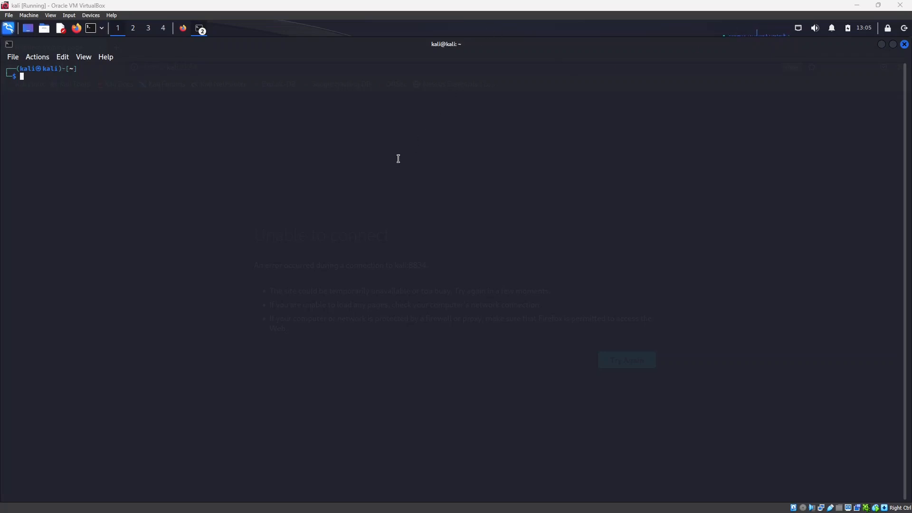
mouse_move(399, 153)
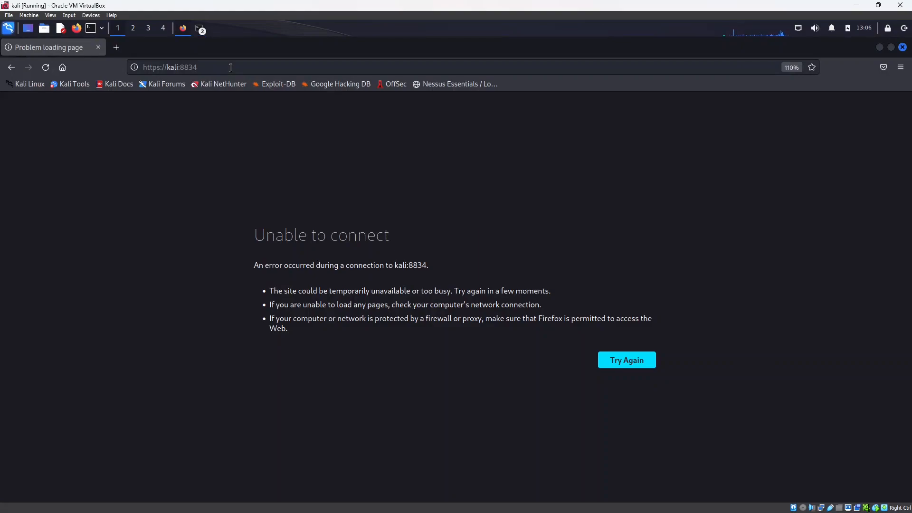
- Run 'sudo systemctl start nessusd' in the terminal to start the Nessus service
click(183, 67)
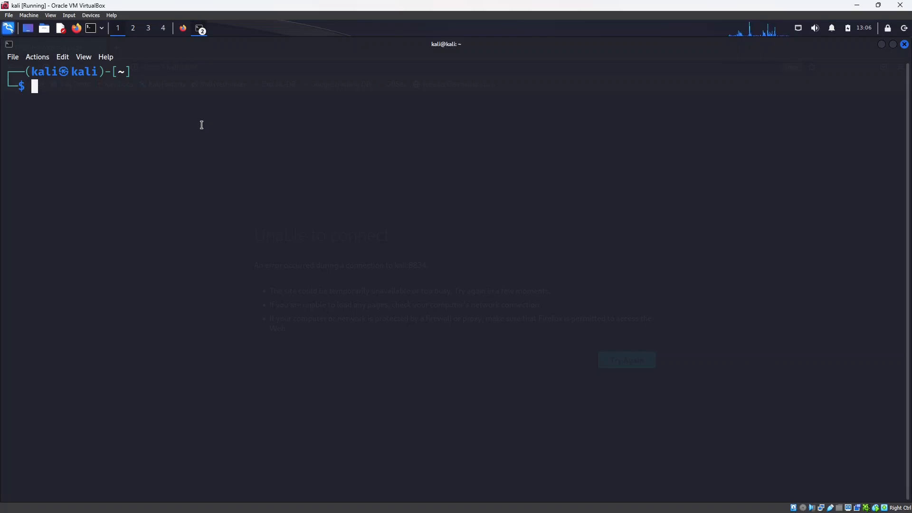
text(sudo su)
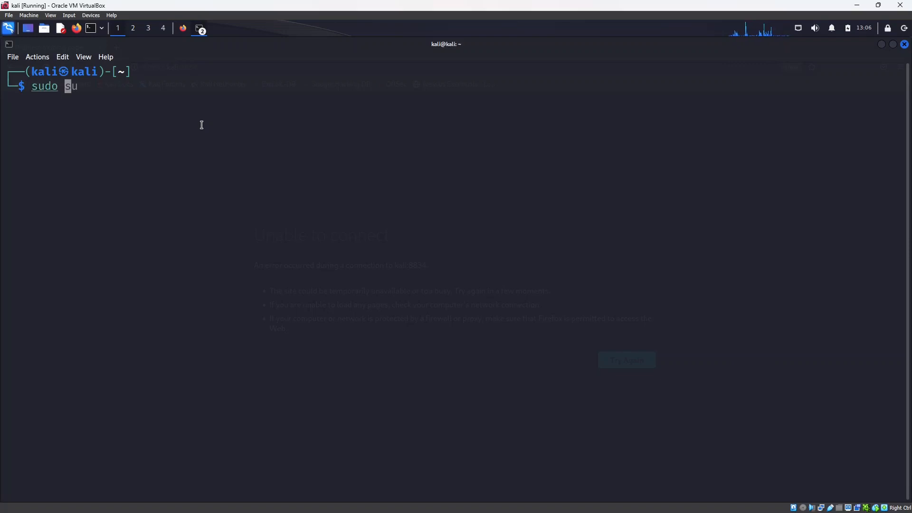
text(yst)
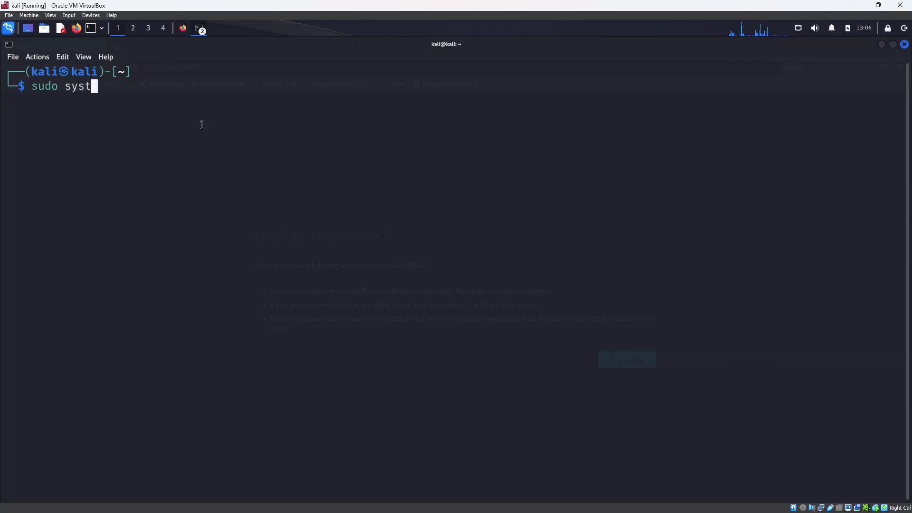
text(mc)
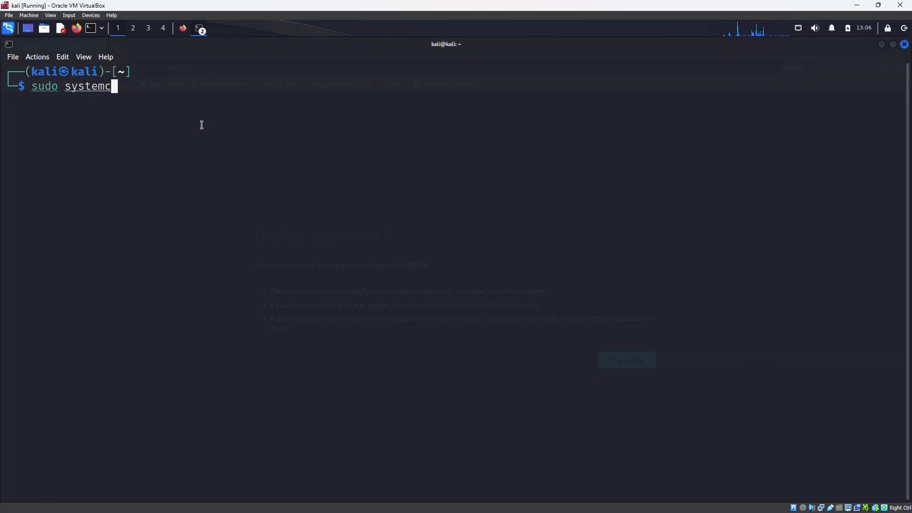
text(tl star)
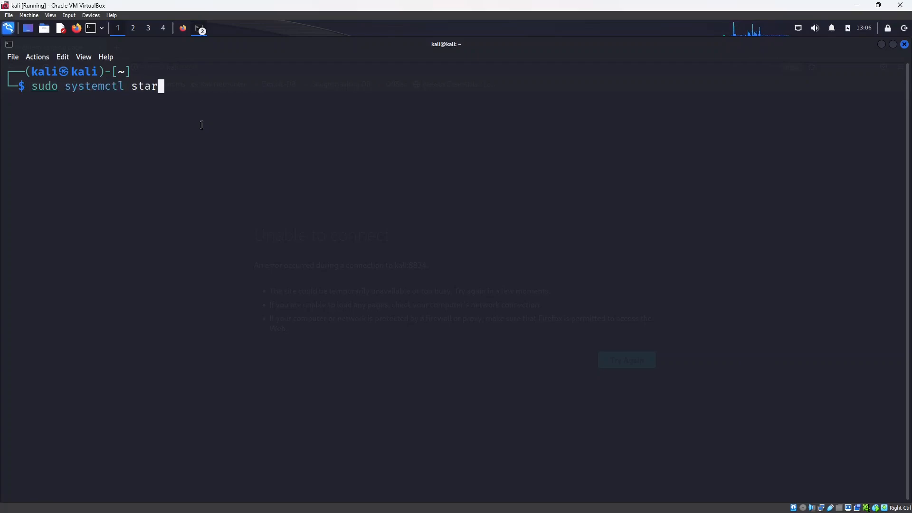
text(t)
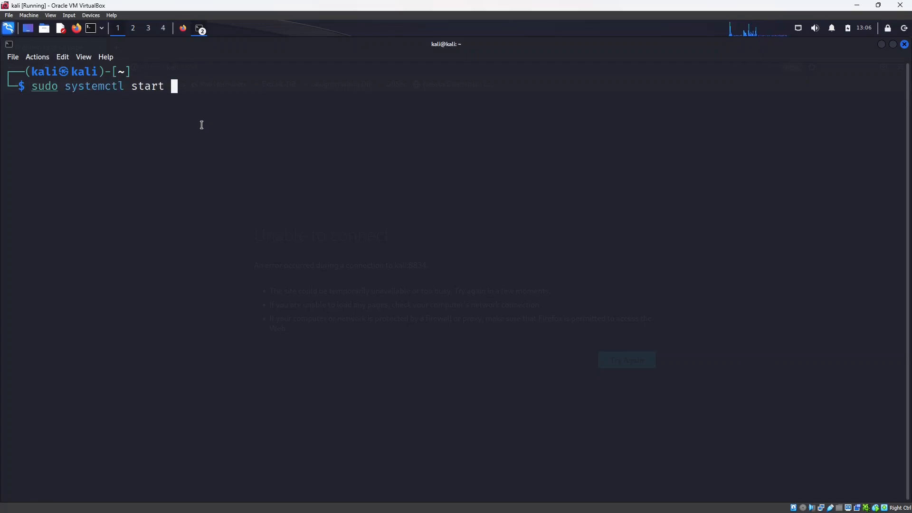
text(nessusd)
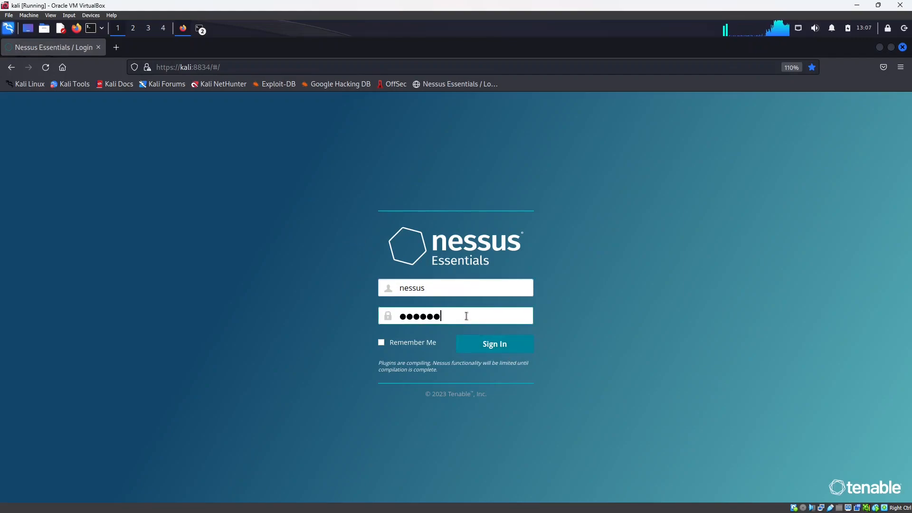
- Correct the password and submit the sign-in as nessus, then refocus the emptied password field
key(BackSpace)
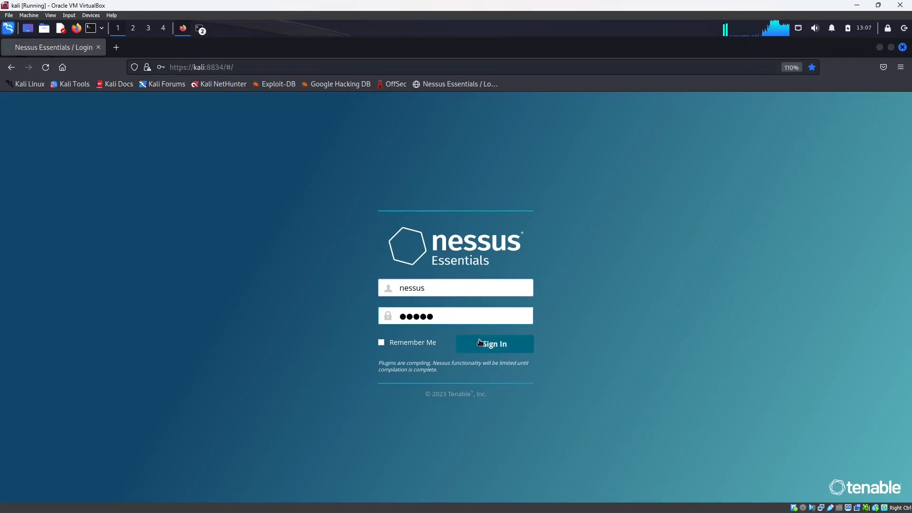
click(494, 344)
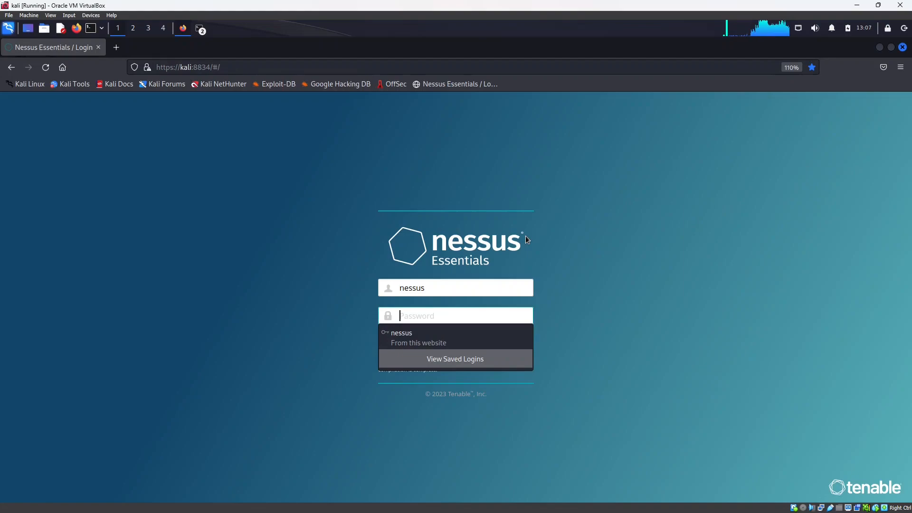
mouse_move(247, 184)
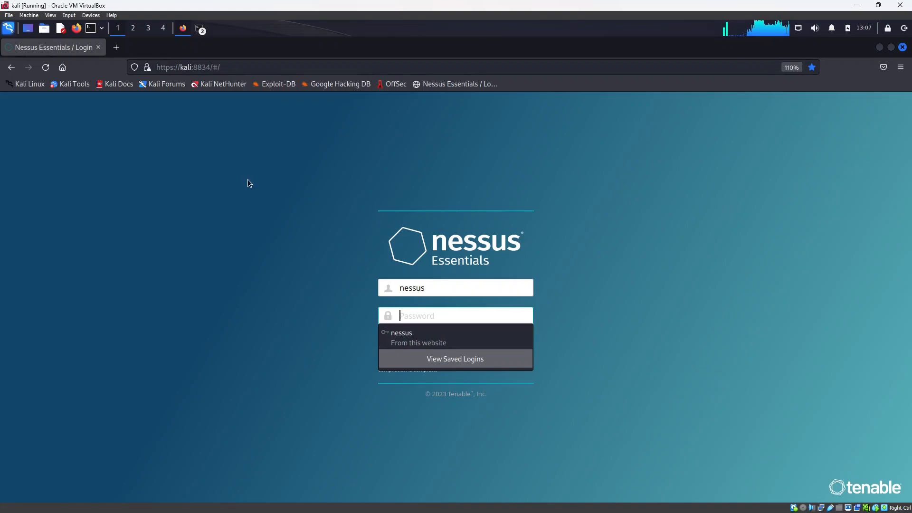
mouse_move(249, 187)
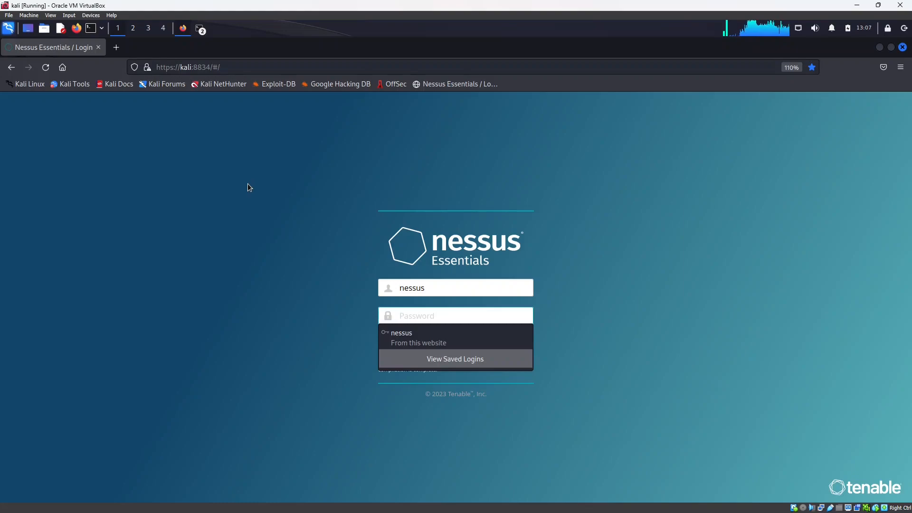
click(455, 315)
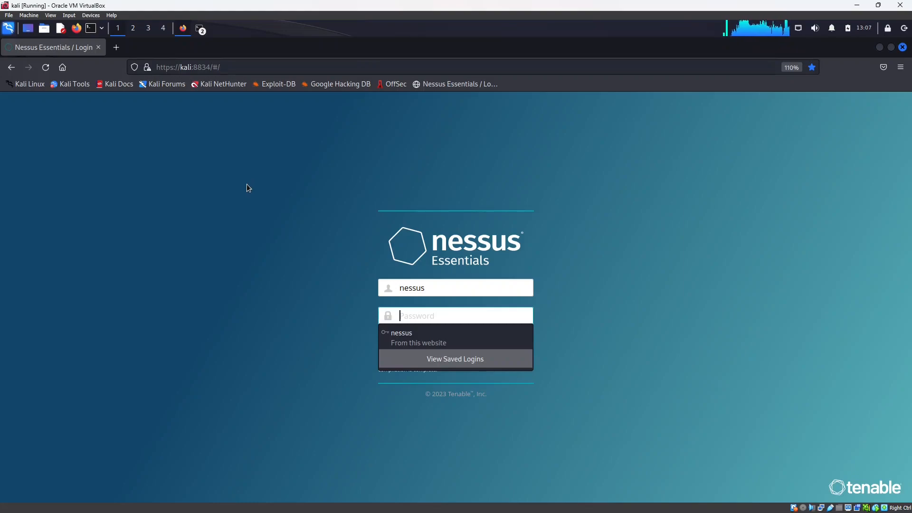
mouse_move(238, 182)
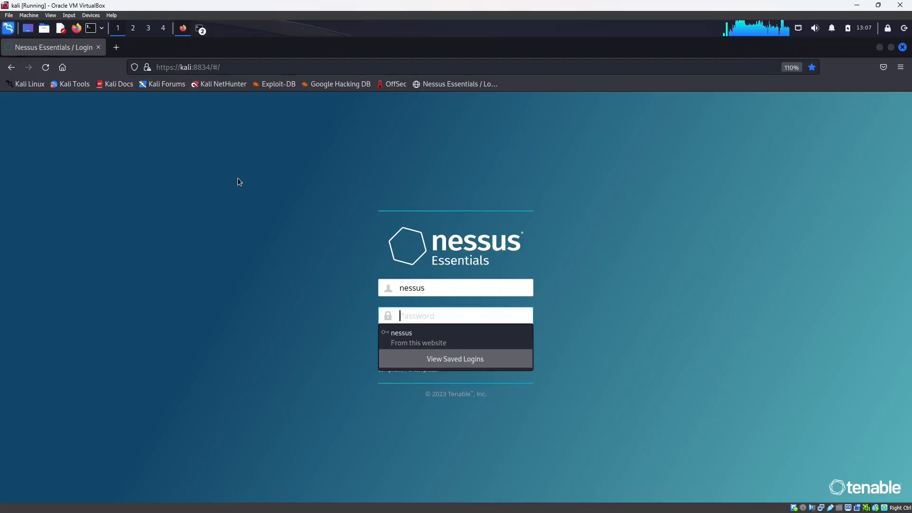
mouse_move(232, 195)
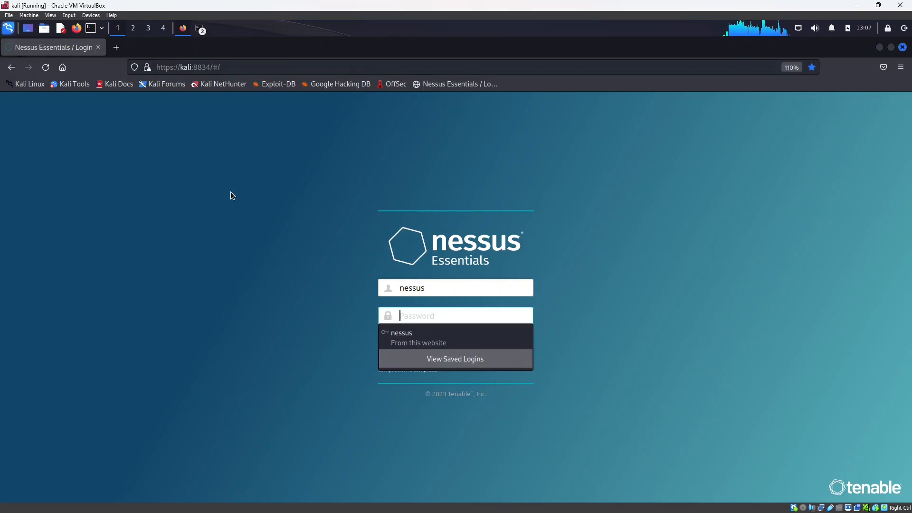
mouse_move(90, 55)
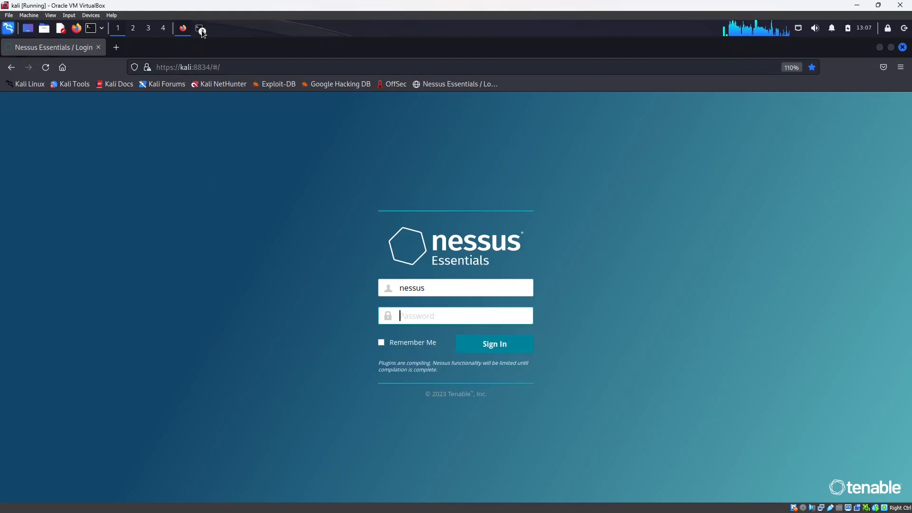
- Run 'sudo systemctl stop nessusd.service' and clear the terminal screen
click(200, 29)
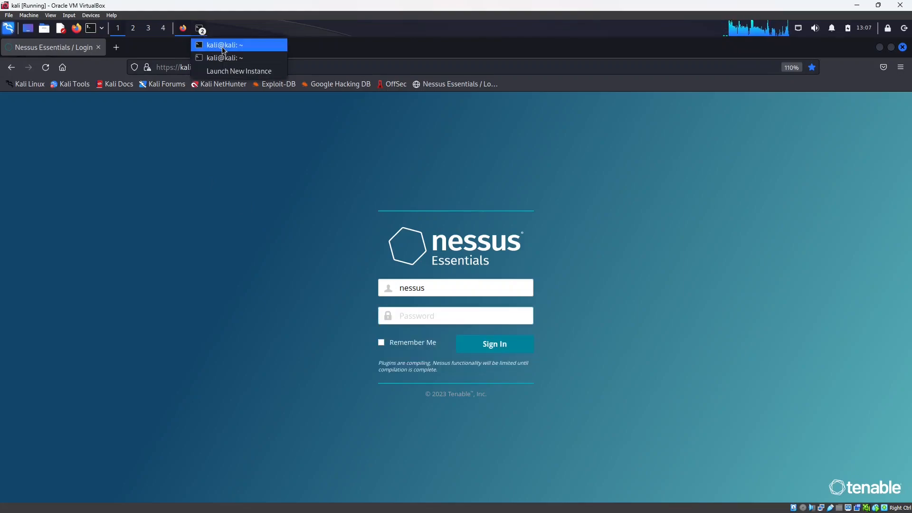
mouse_move(224, 58)
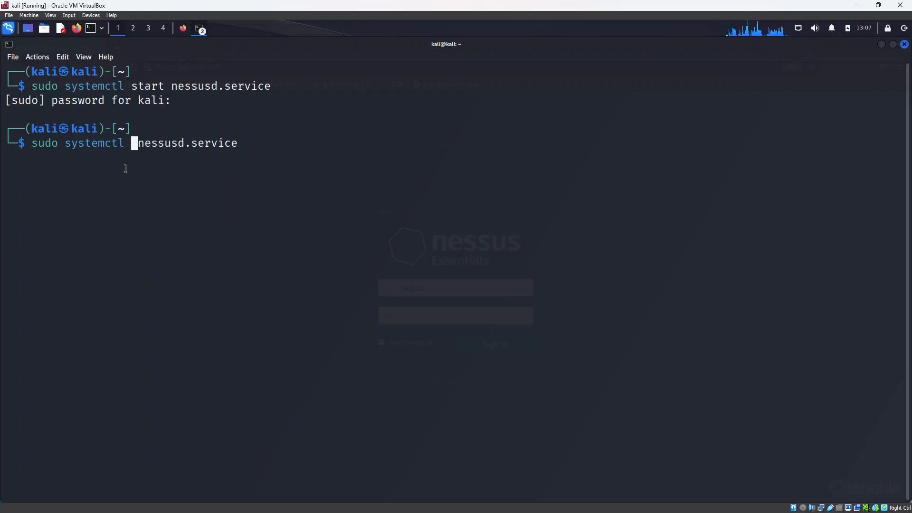
text(stop)
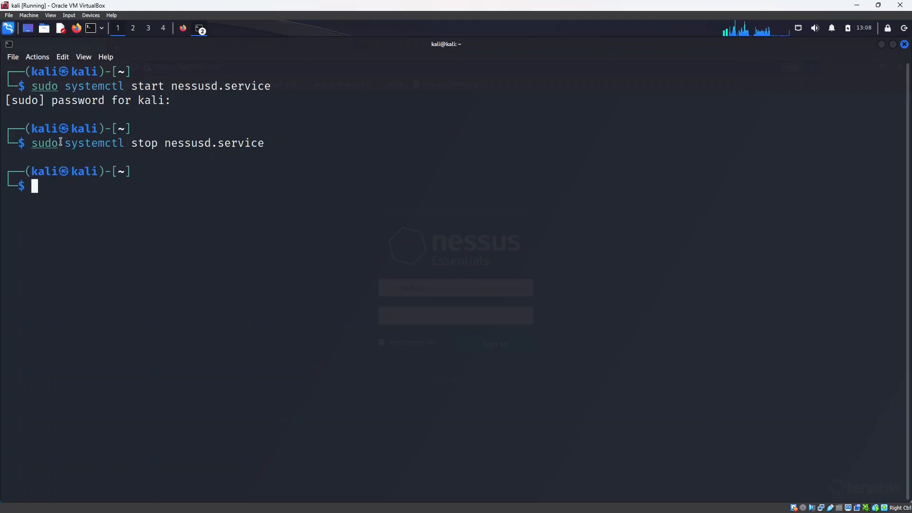
text(clear)
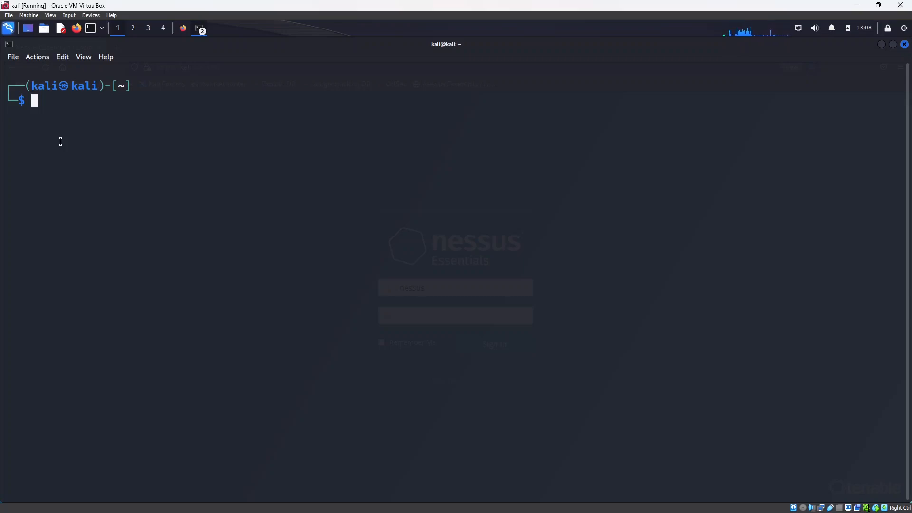
- Remove the Nessus package with 'sudo dpkg -r Nessus' after the unprivileged attempt fails
text(dpkg --help)
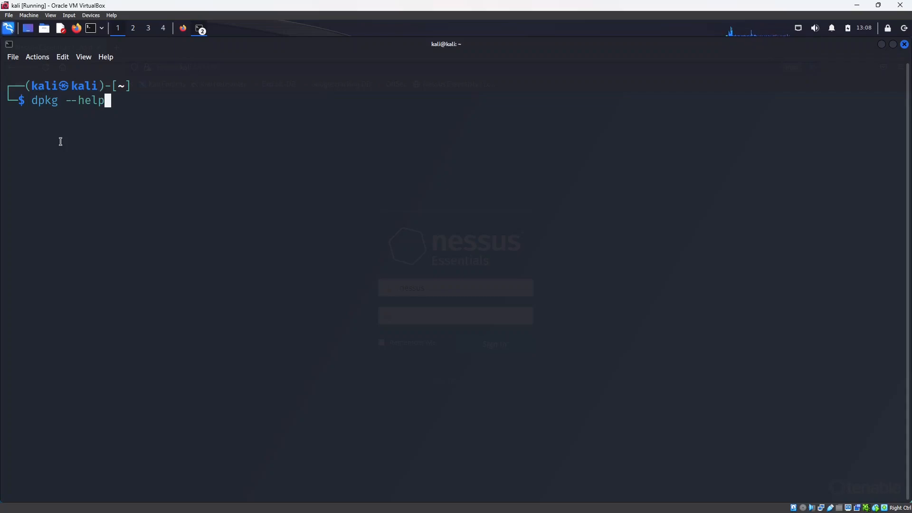
key(BackSpace)
text(r)
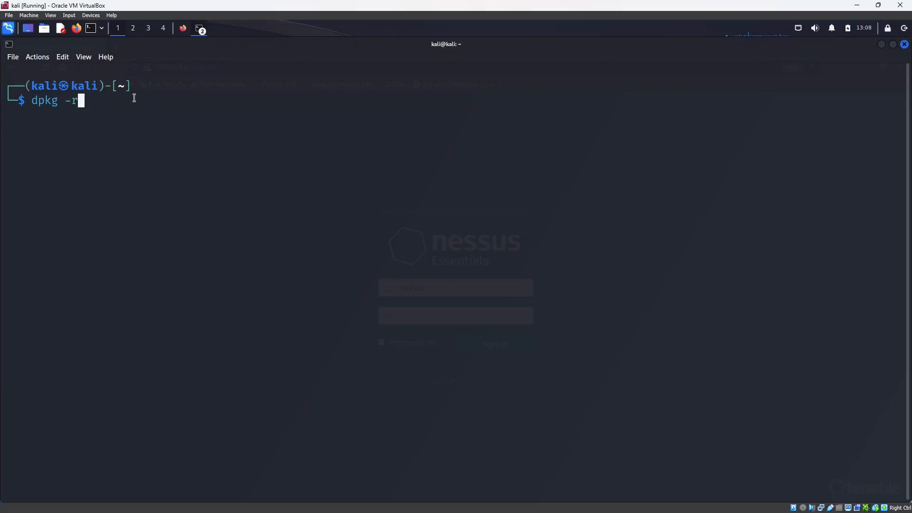
text(Nes)
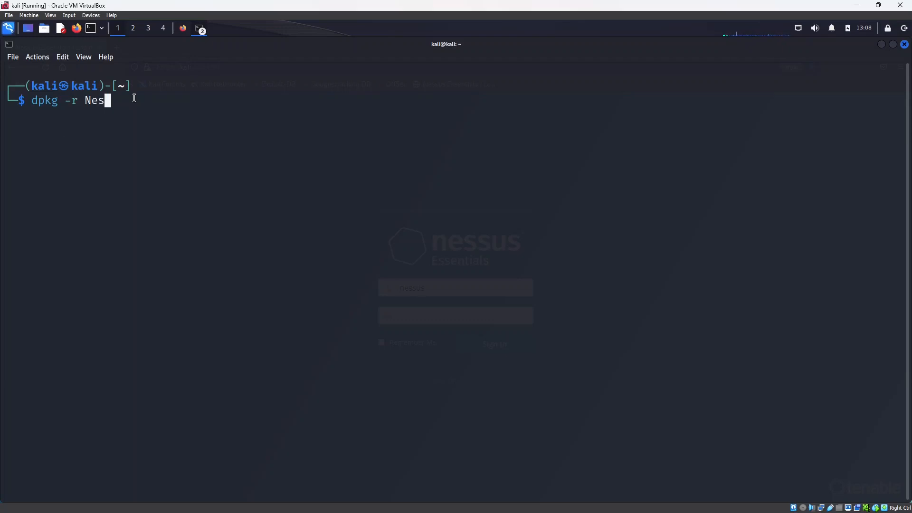
text(sus)
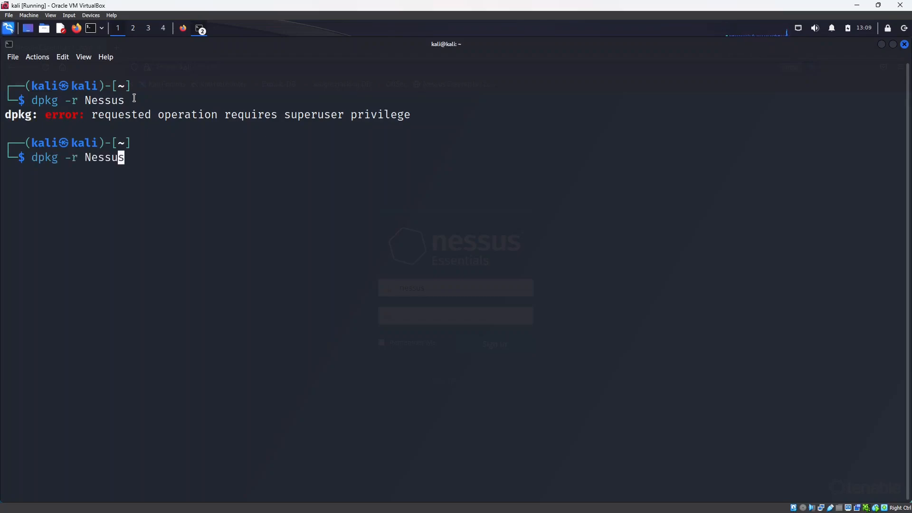
text(sudo)
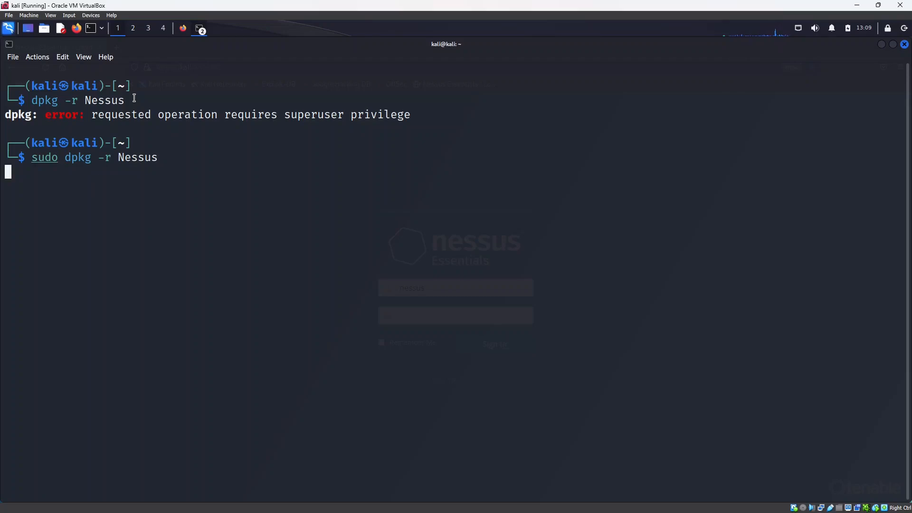
key(Return)
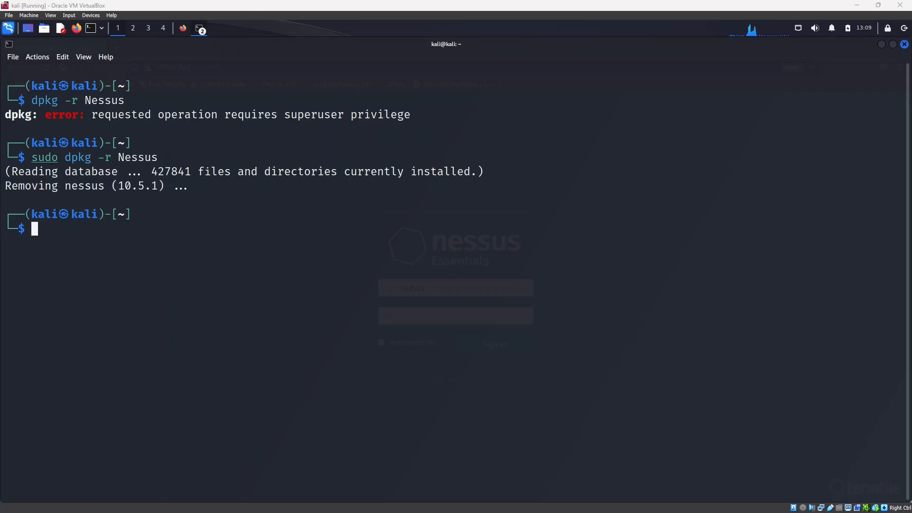
mouse_move(302, 246)
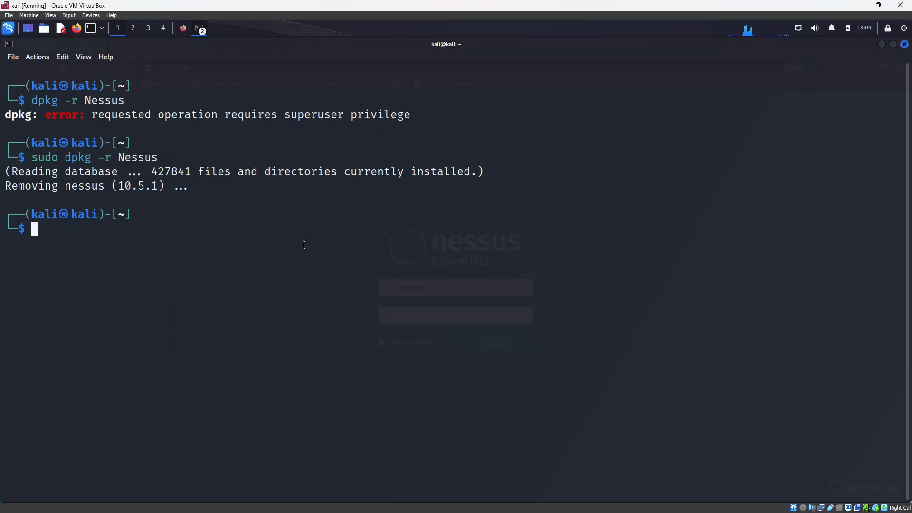
- Force-delete the /opt/nessus directory with 'sudo rm -rf /opt/nessus' and begin a locate command
text(rm -d Folder3)
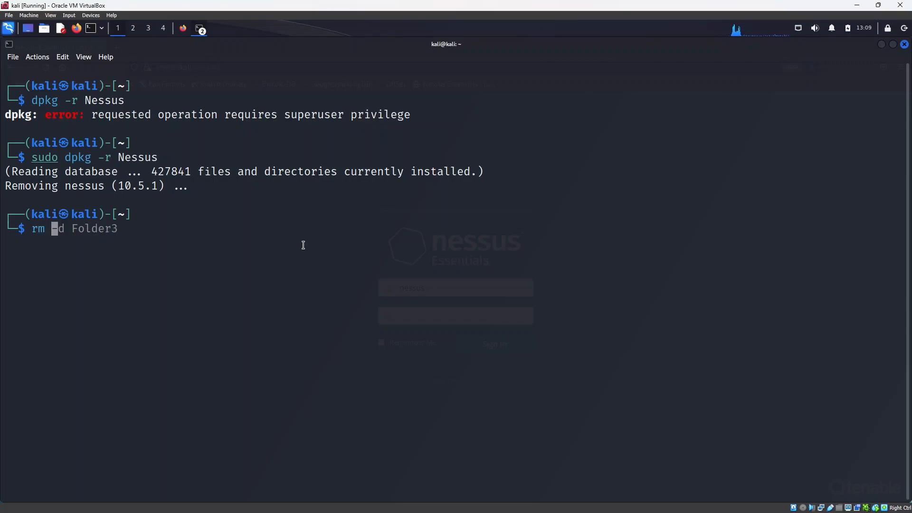
text(r)
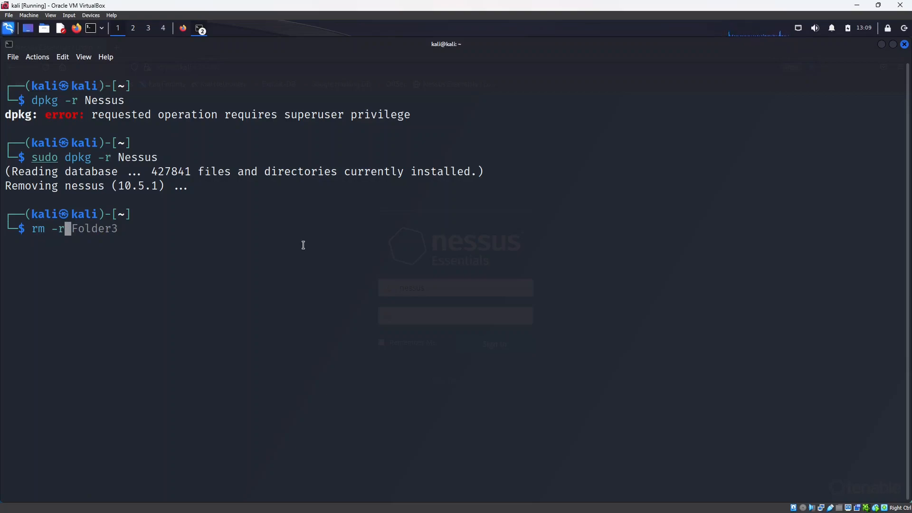
text(f)
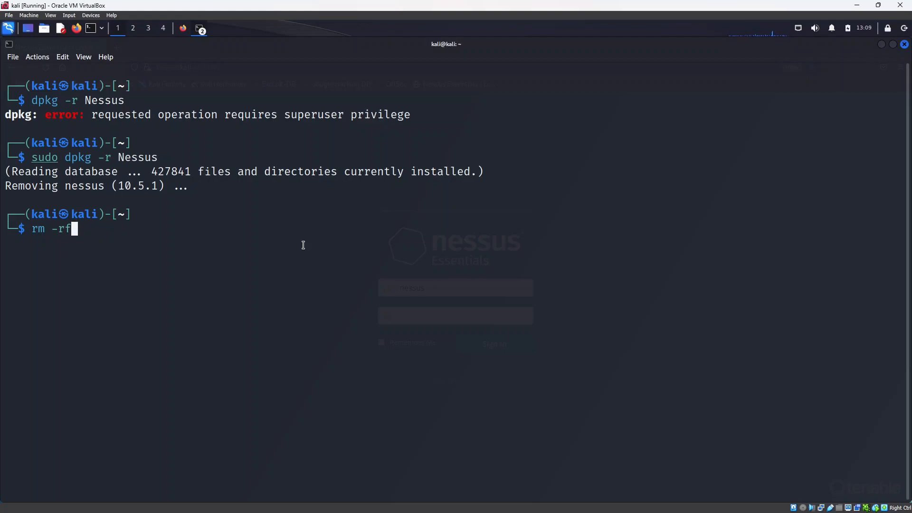
text(/op)
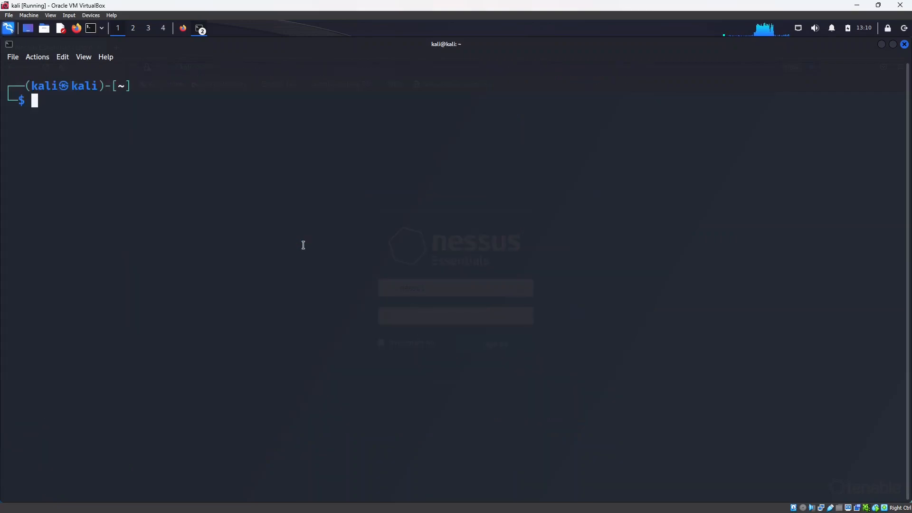
text(rm -rf /opt/nessus)
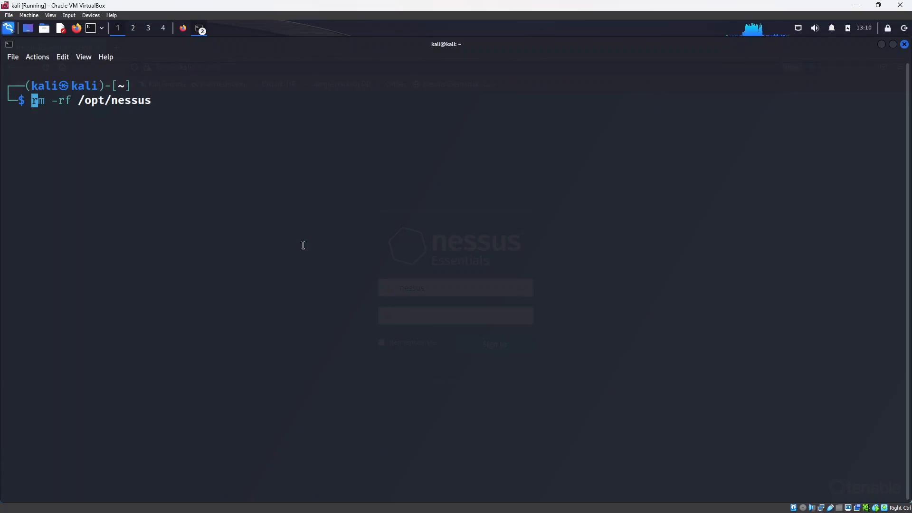
text(sudo)
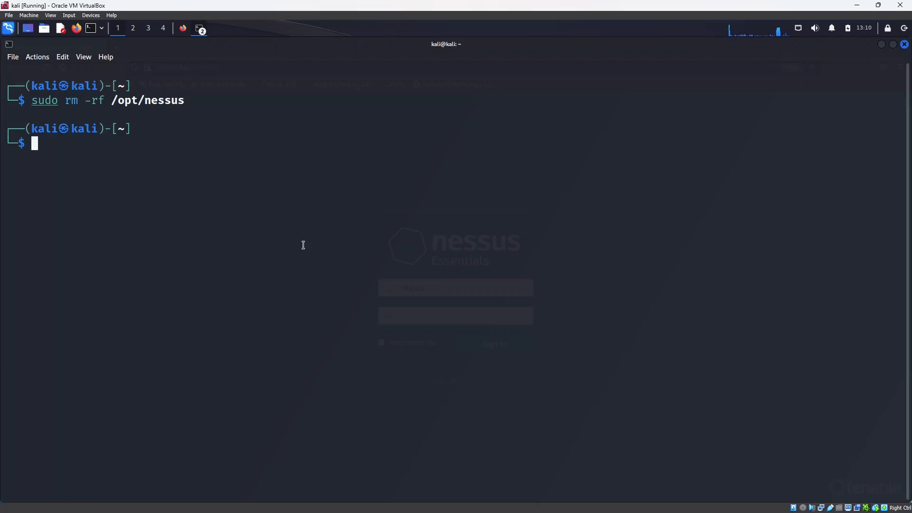
text(locate *Desktop*file1.txt*)
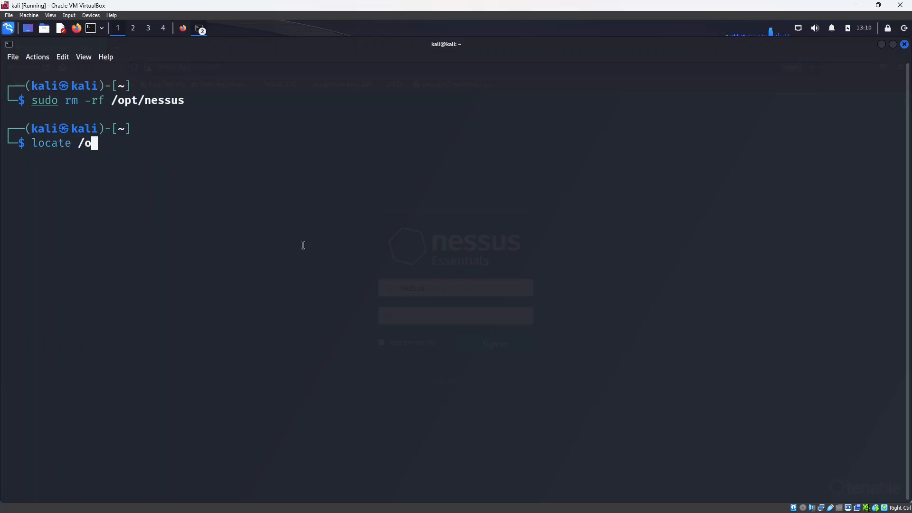
- Complete the command to read 'locate /opt/nessus' to verify the directory is gone
text(pt/)
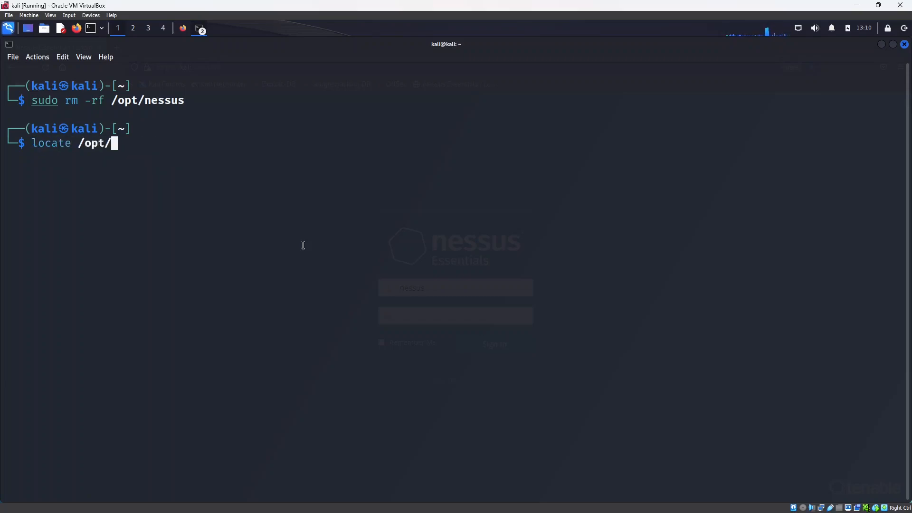
text(nessus)
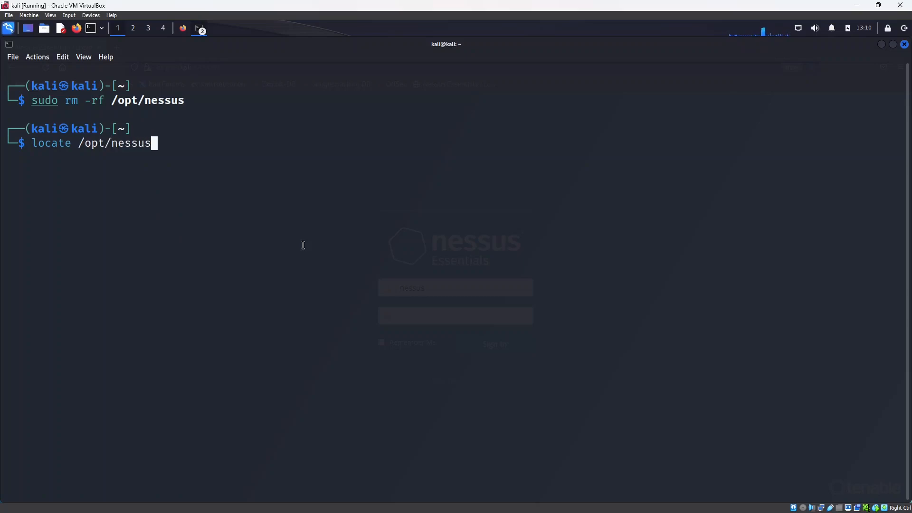